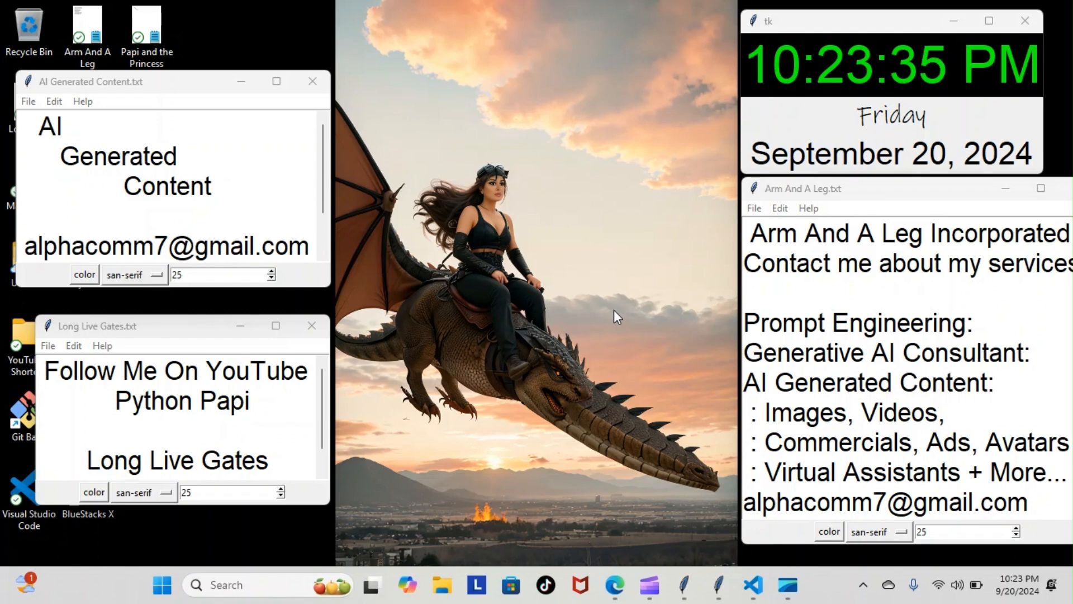
{"action": "mouse_move", "coordinate": [752, 593]}
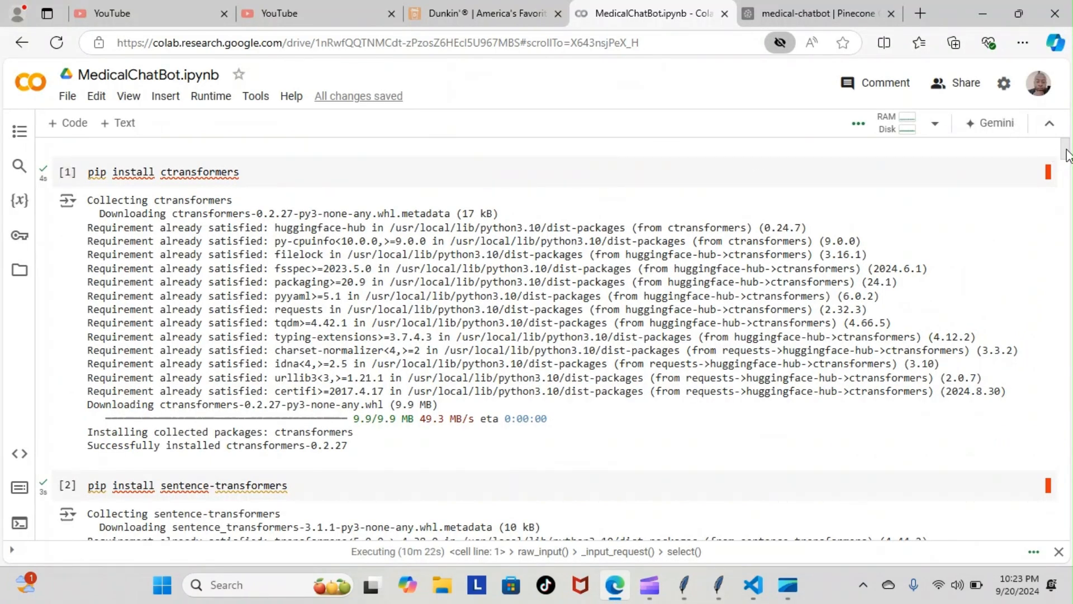
- Scroll down through the notebook to the RetrievalQA chain cell
{"action": "scroll", "scroll_direction": "down", "scroll_amount": 3}
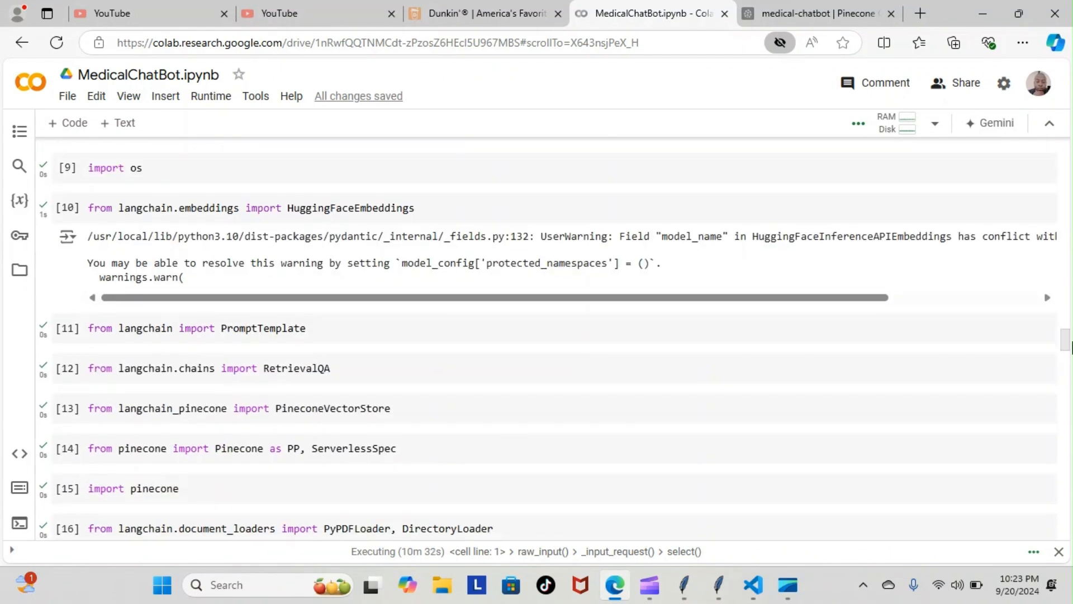
{"action": "scroll", "scroll_direction": "down", "scroll_amount": 3}
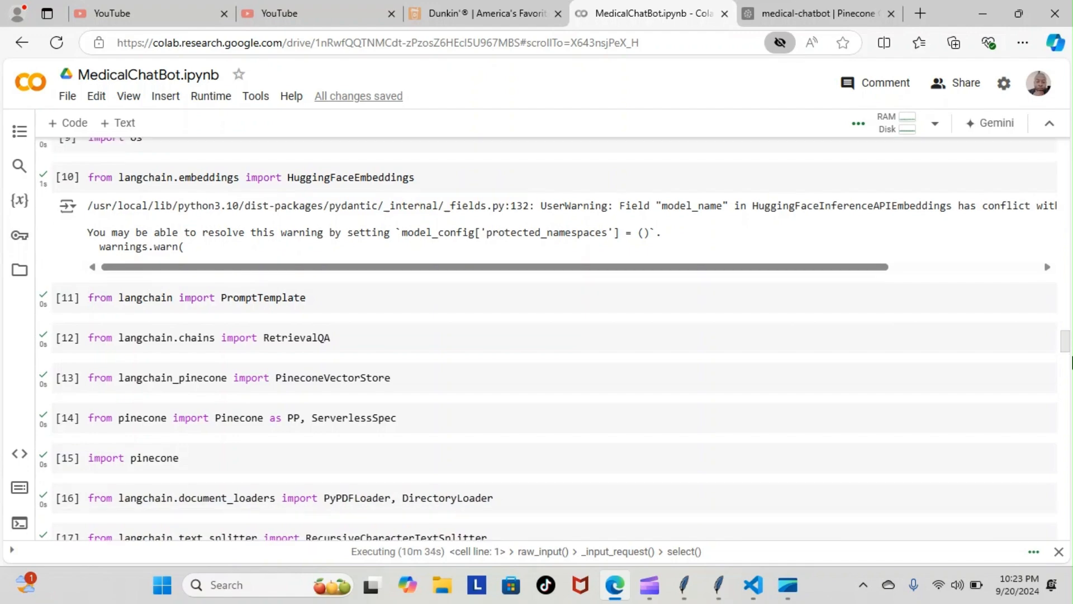
{"action": "scroll", "scroll_direction": "down", "scroll_amount": 3}
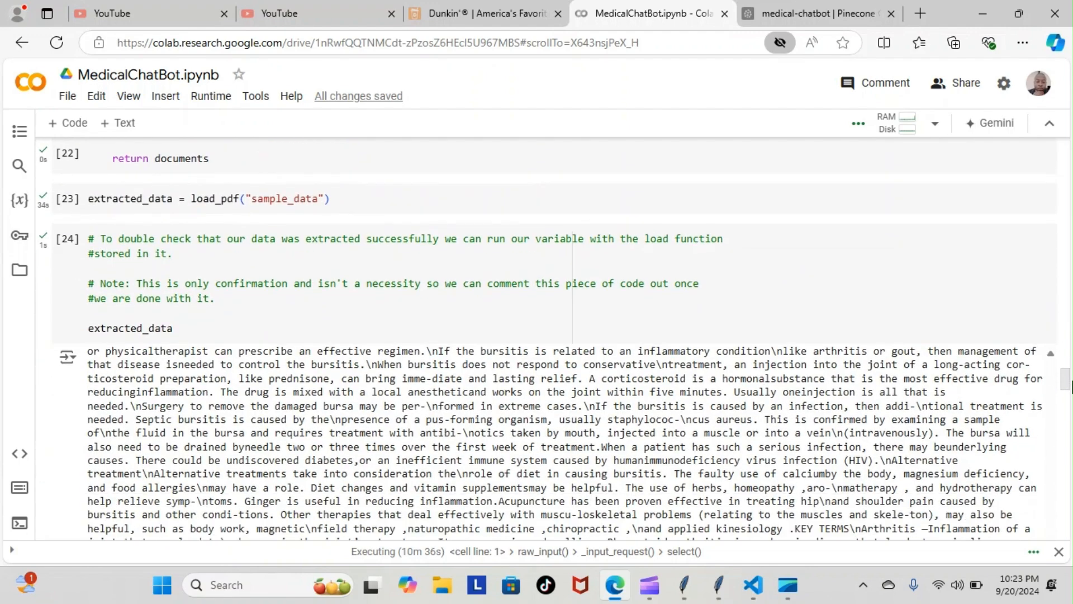
{"action": "scroll", "scroll_direction": "down", "scroll_amount": 3}
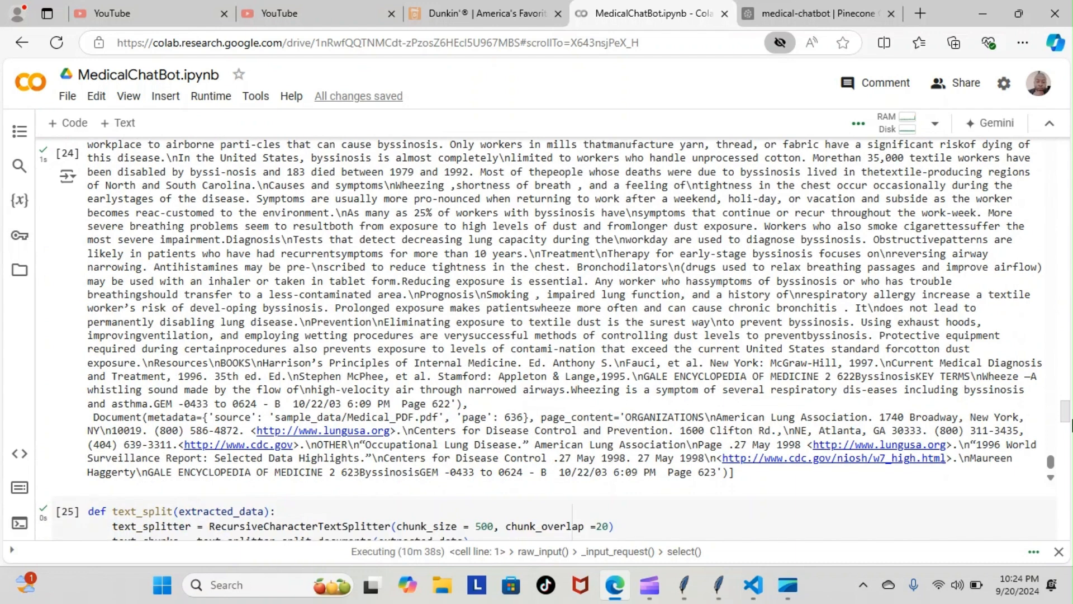
{"action": "scroll", "scroll_direction": "down", "scroll_amount": 3}
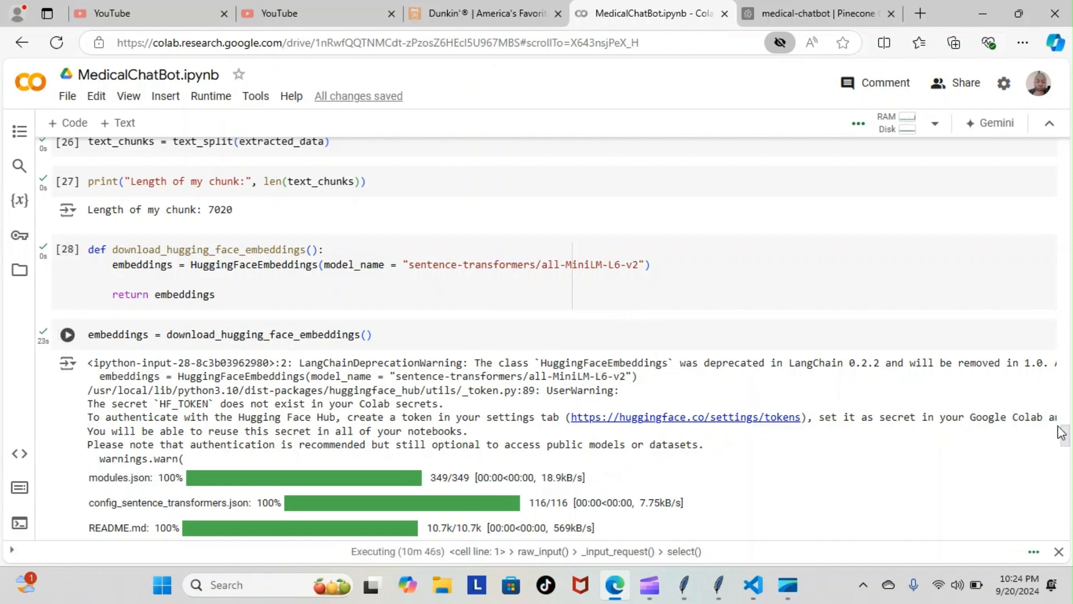
{"action": "scroll", "scroll_direction": "down", "scroll_amount": 3}
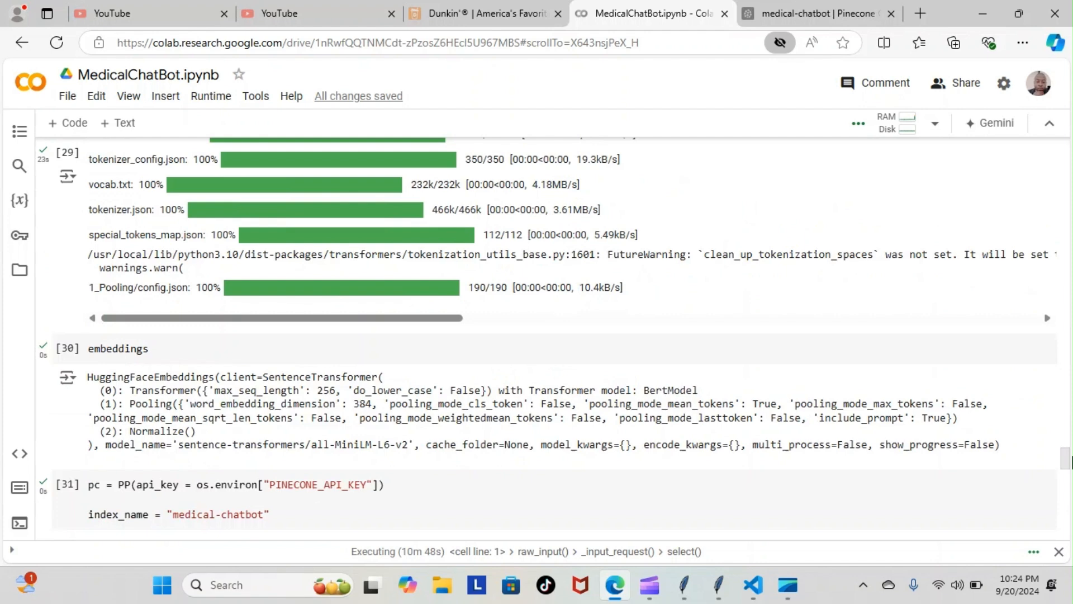
{"action": "scroll", "scroll_direction": "down", "scroll_amount": 3}
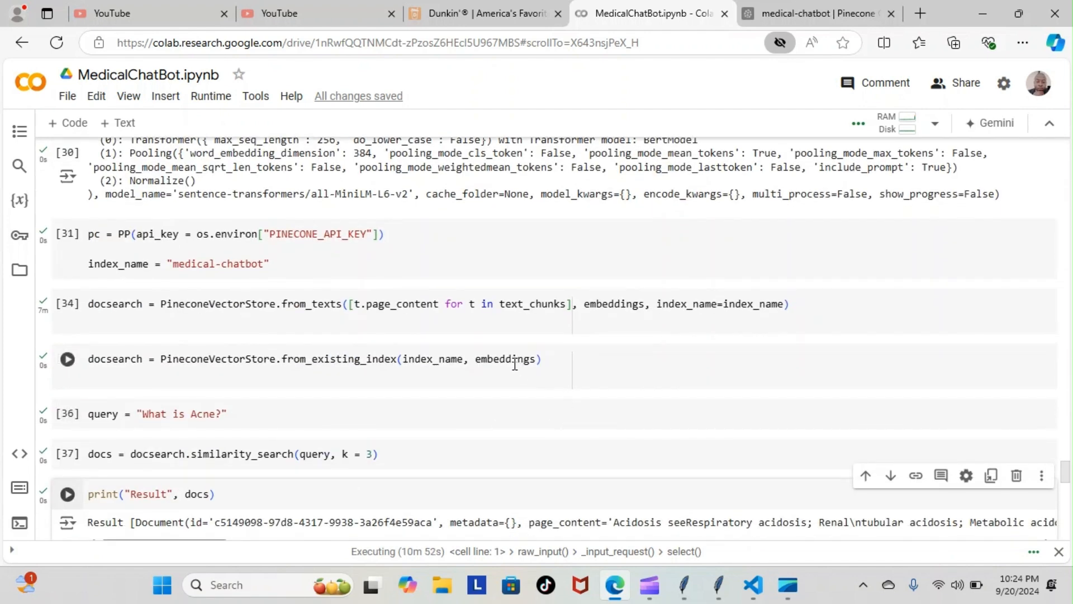
{"action": "mouse_move", "coordinate": [138, 414]}
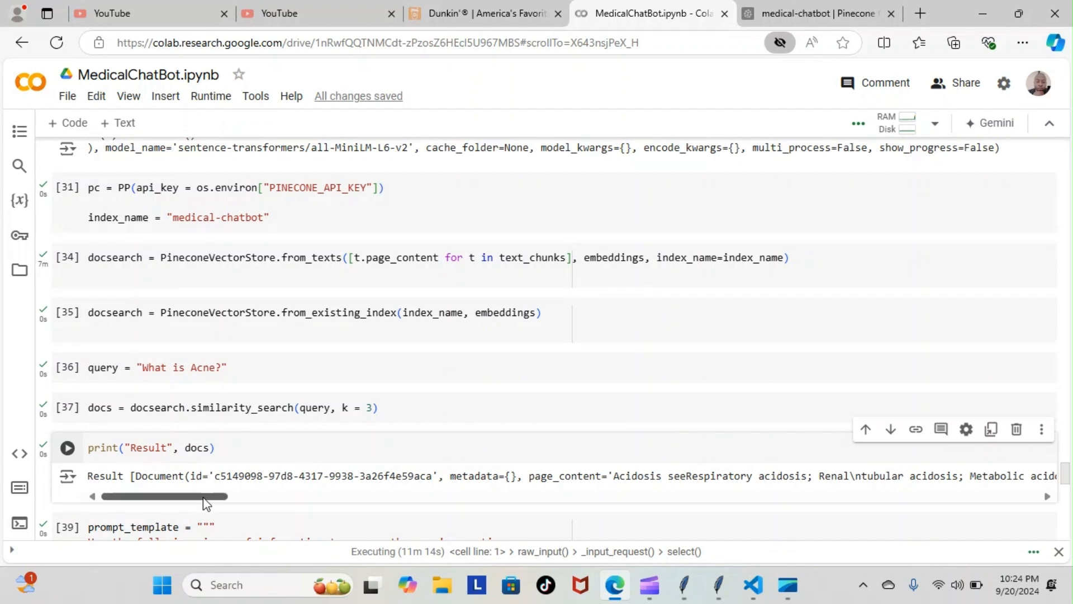
- Drag horizontally along the cell output row to view its full width
{"action": "left_click_drag", "start_coordinate": [198, 496], "coordinate": [226, 497]}
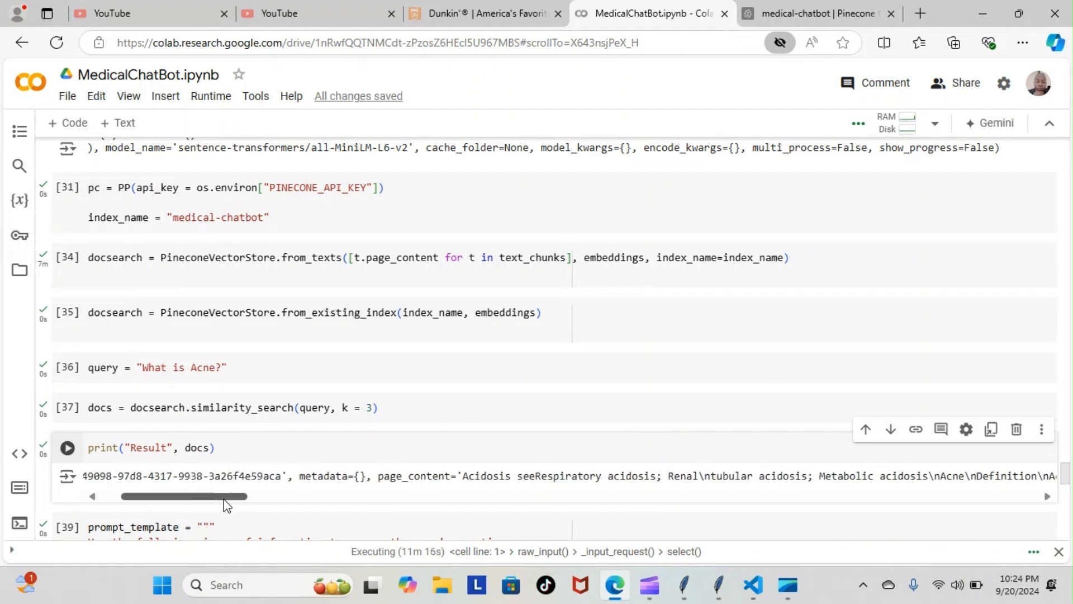
{"action": "left_click_drag", "start_coordinate": [213, 496], "coordinate": [247, 496]}
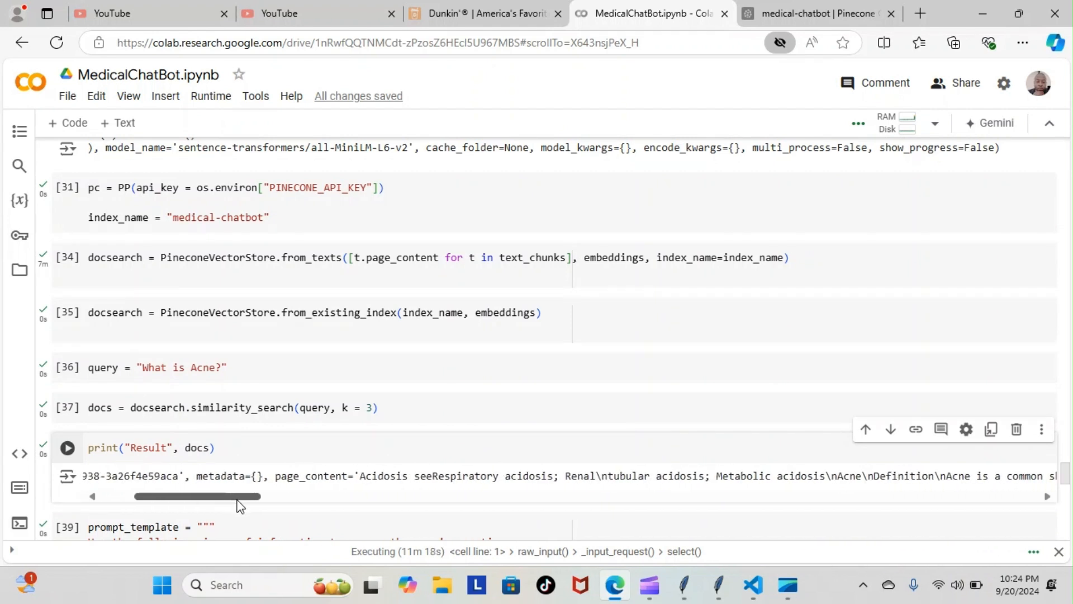
{"action": "left_click_drag", "start_coordinate": [210, 495], "coordinate": [267, 495]}
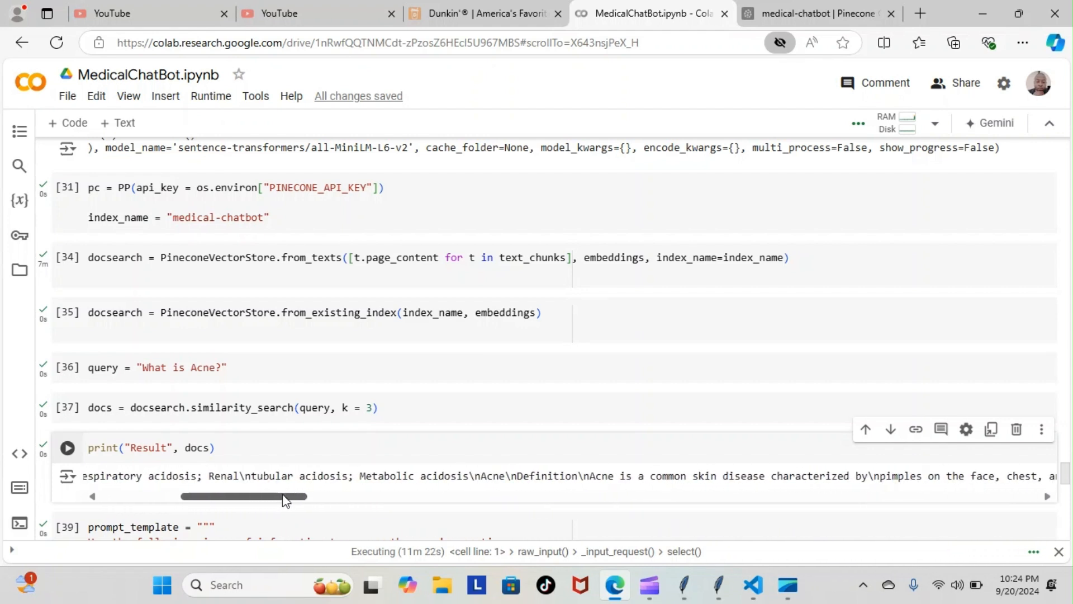
{"action": "left_click_drag", "start_coordinate": [284, 496], "coordinate": [305, 496]}
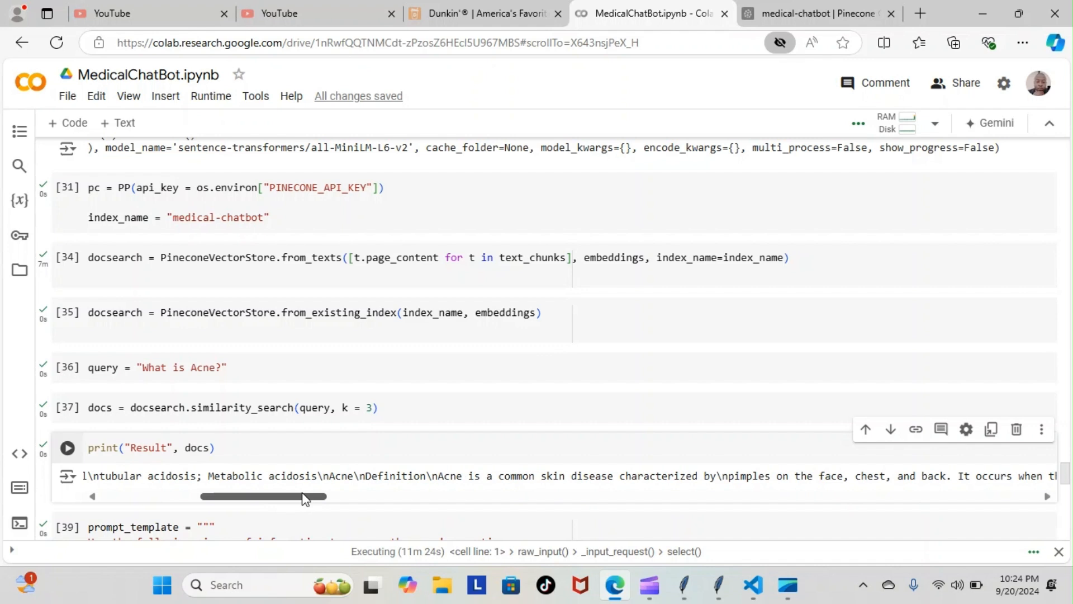
{"action": "left_click_drag", "start_coordinate": [301, 496], "coordinate": [352, 496]}
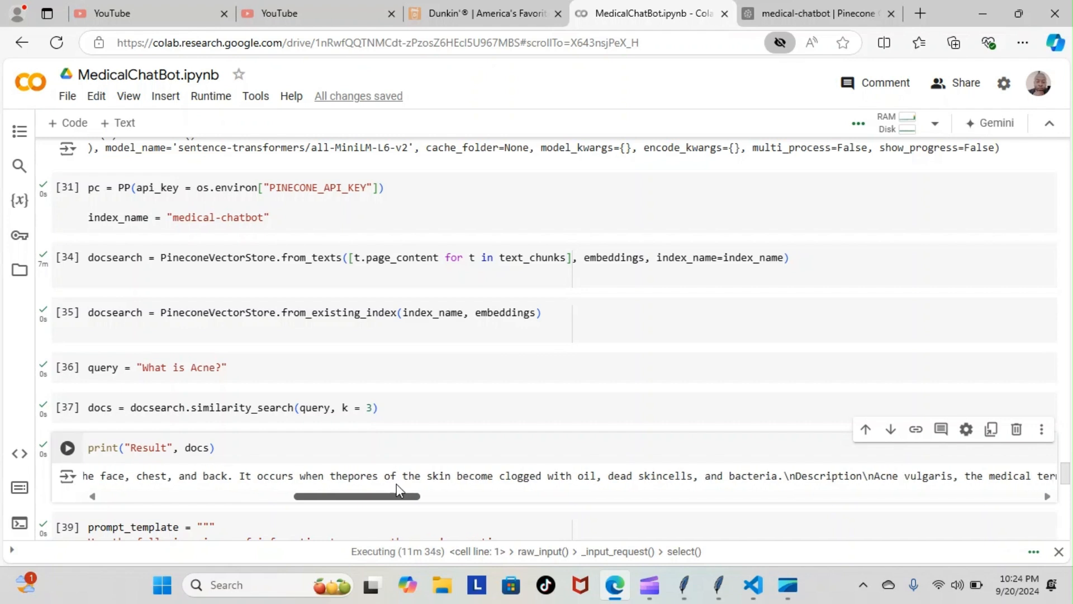
{"action": "left_click_drag", "start_coordinate": [356, 496], "coordinate": [466, 496]}
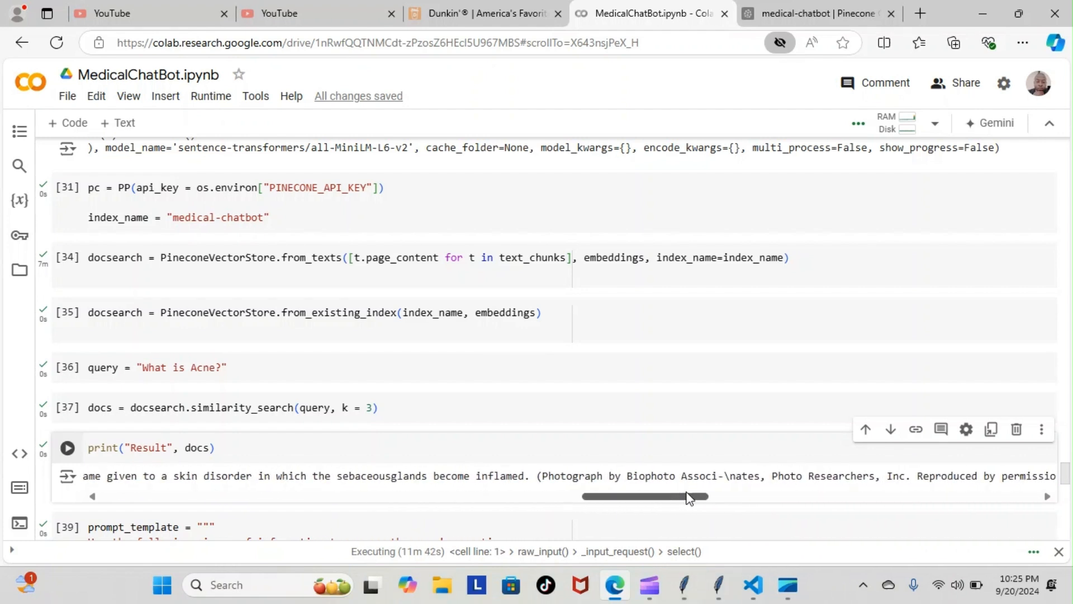
{"action": "left_click_drag", "start_coordinate": [684, 496], "coordinate": [653, 496]}
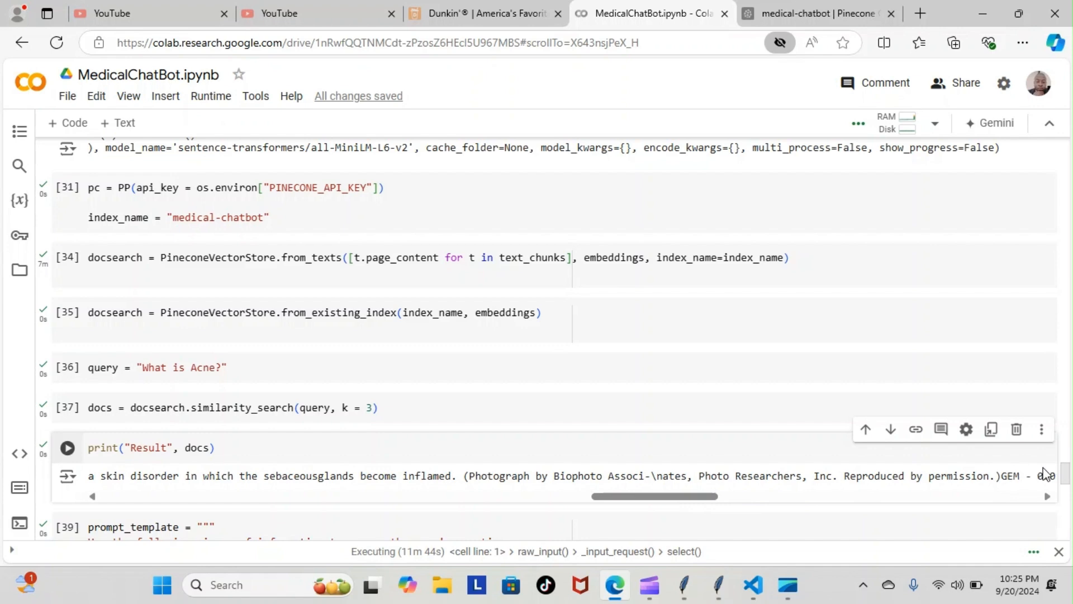
- Scroll down to the chat loop's answer about acne as a common skin disease
{"action": "scroll", "scroll_direction": "down", "scroll_amount": 3}
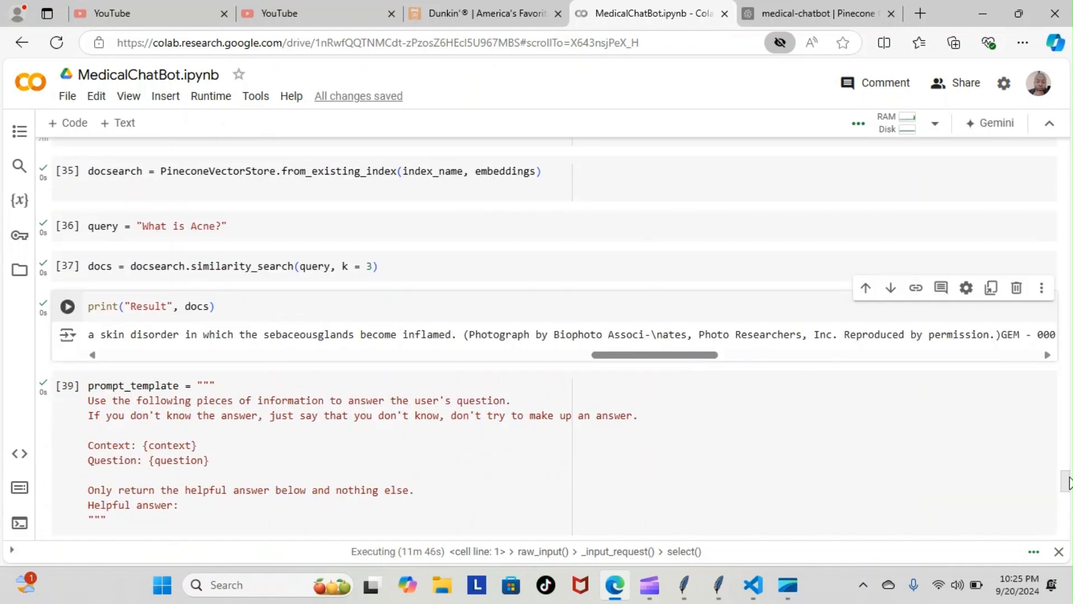
{"action": "scroll", "scroll_direction": "down", "scroll_amount": 3}
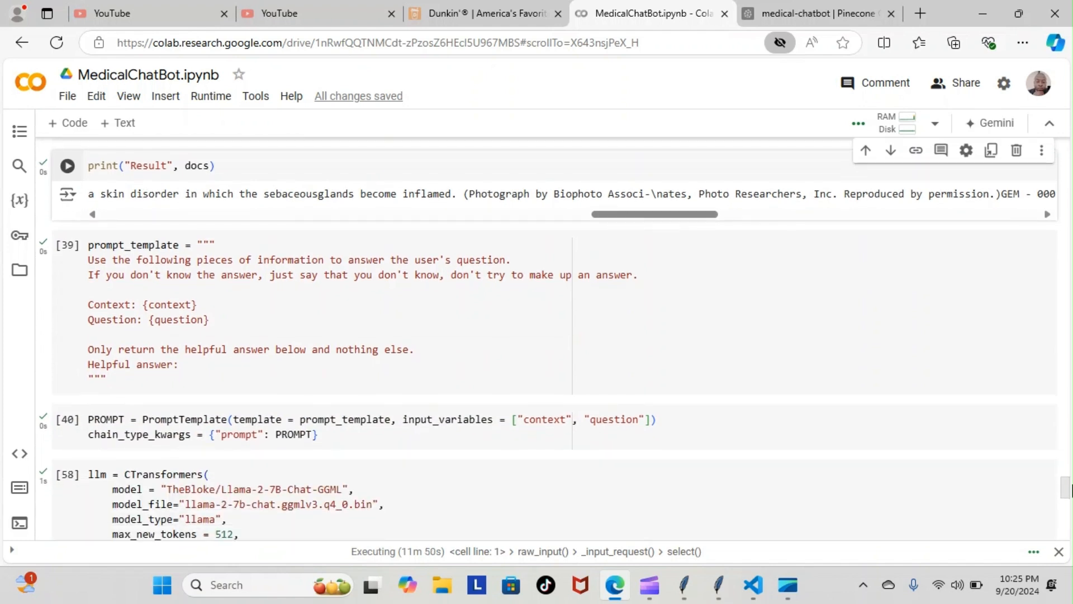
{"action": "scroll", "scroll_direction": "down", "scroll_amount": 3}
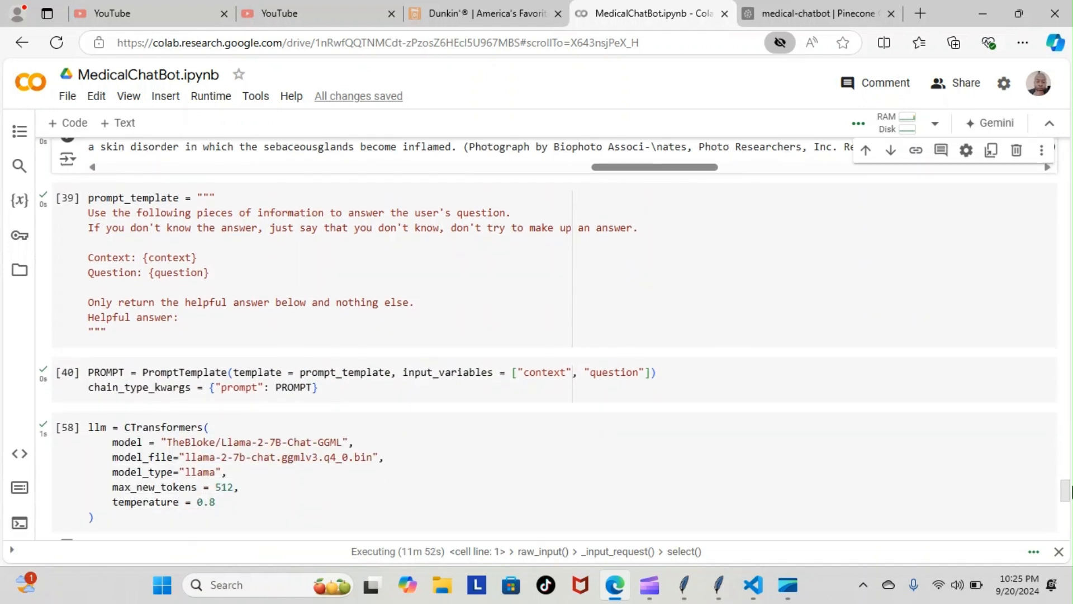
{"action": "scroll", "scroll_direction": "down", "scroll_amount": 3}
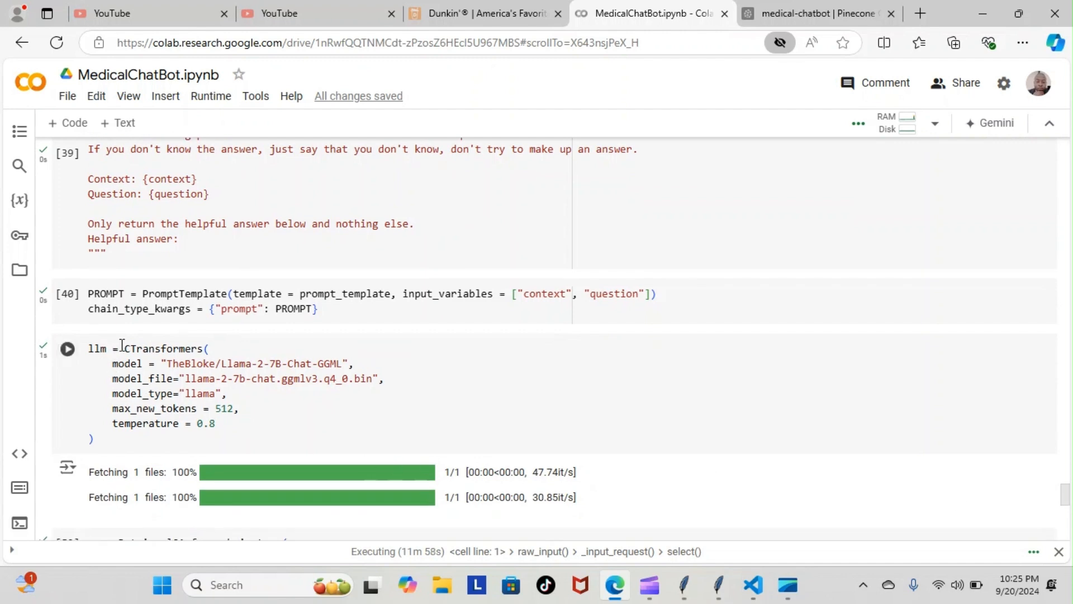
{"action": "mouse_move", "coordinate": [185, 349]}
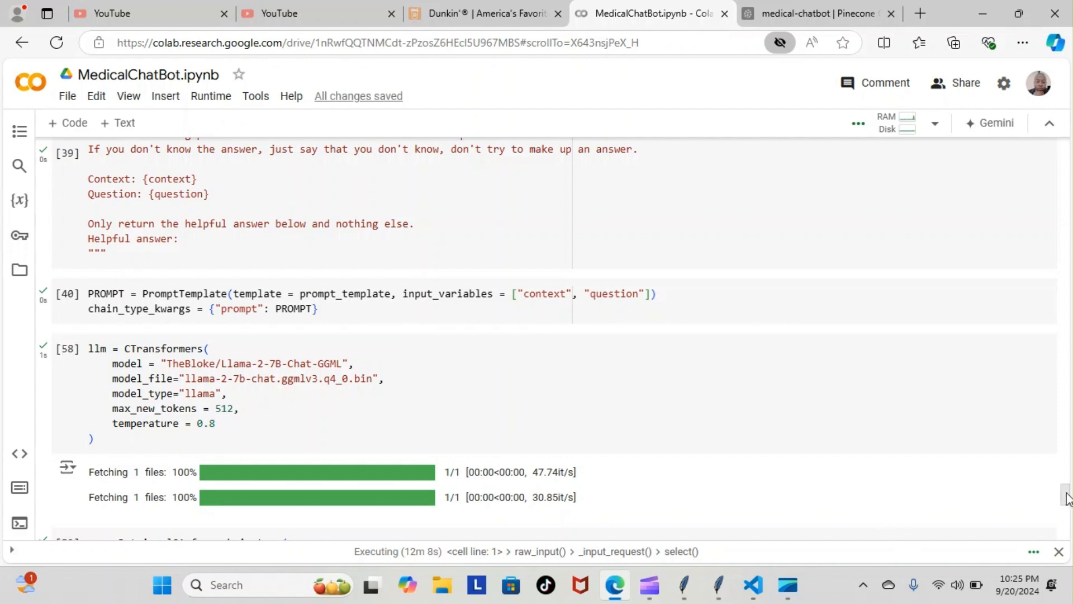
{"action": "scroll", "scroll_direction": "down", "scroll_amount": 3}
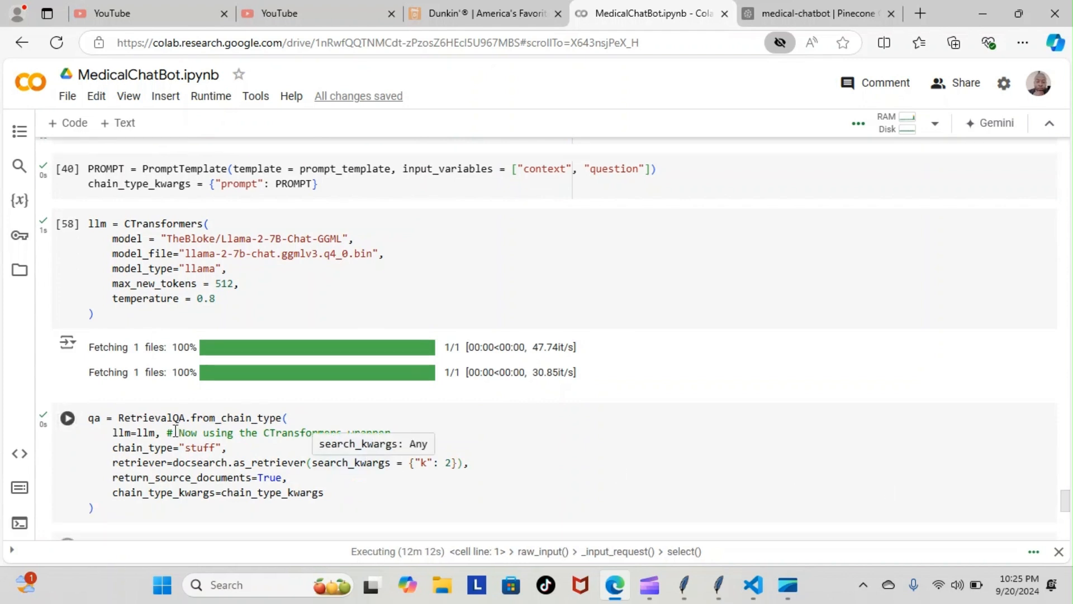
{"action": "mouse_move", "coordinate": [360, 430]}
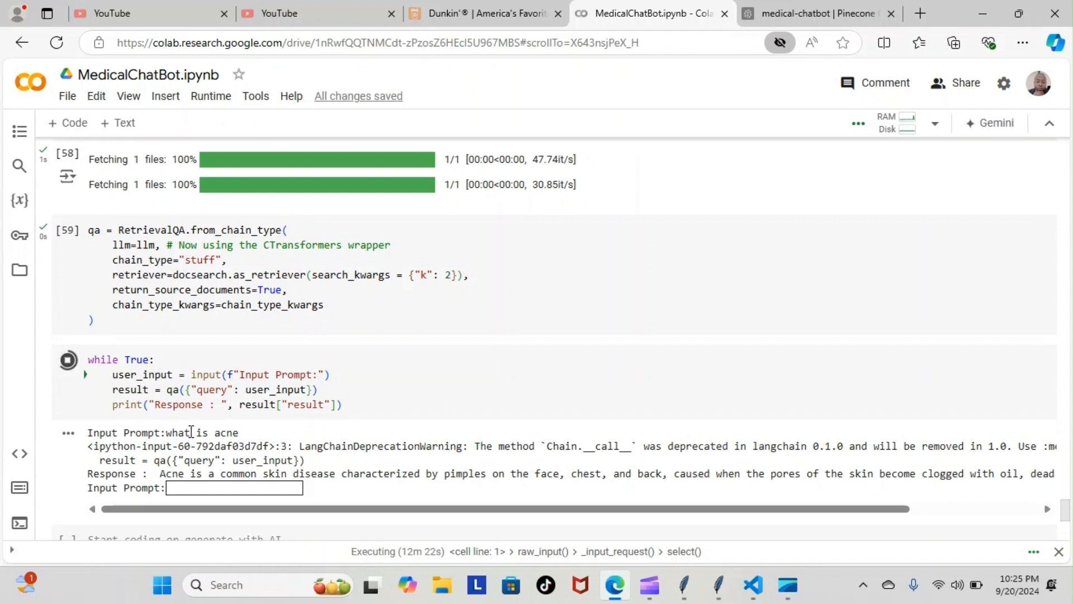
{"action": "mouse_move", "coordinate": [197, 480]}
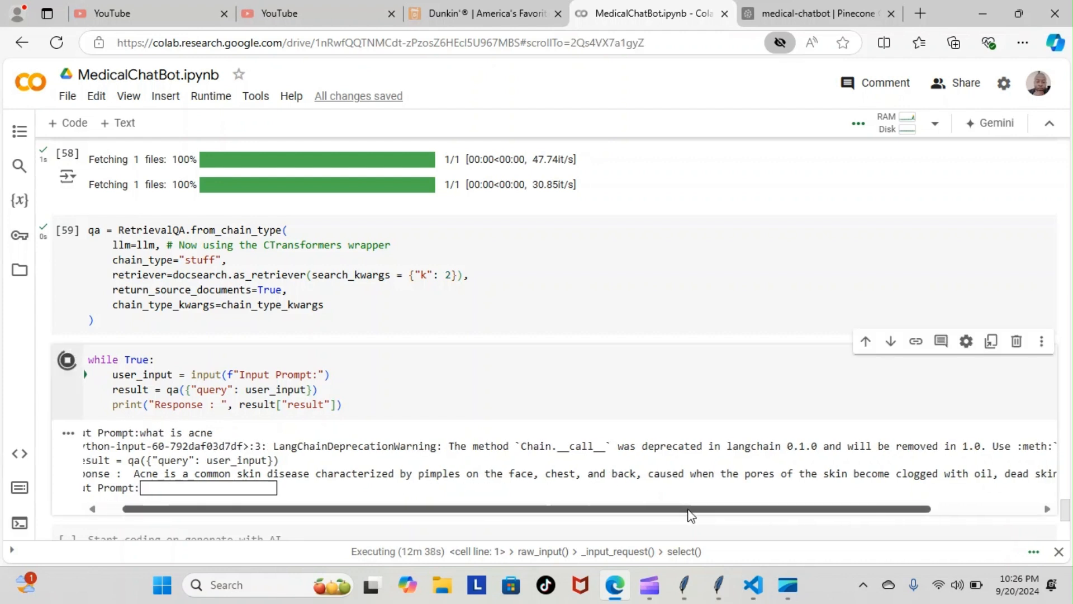
{"action": "scroll", "scroll_direction": "right", "scroll_amount": 3}
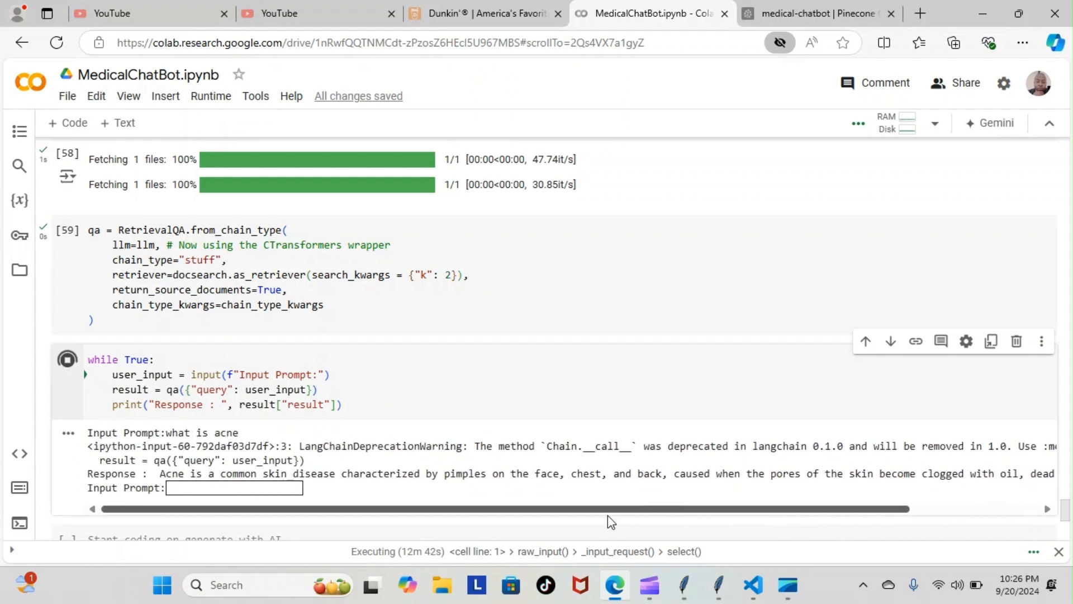
{"action": "mouse_move", "coordinate": [602, 521]}
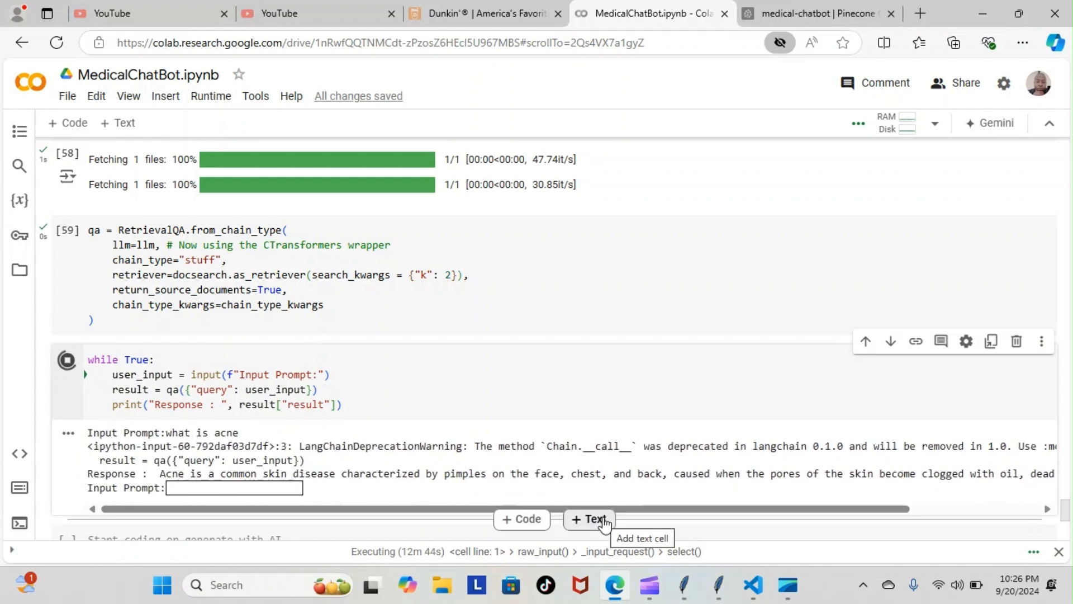